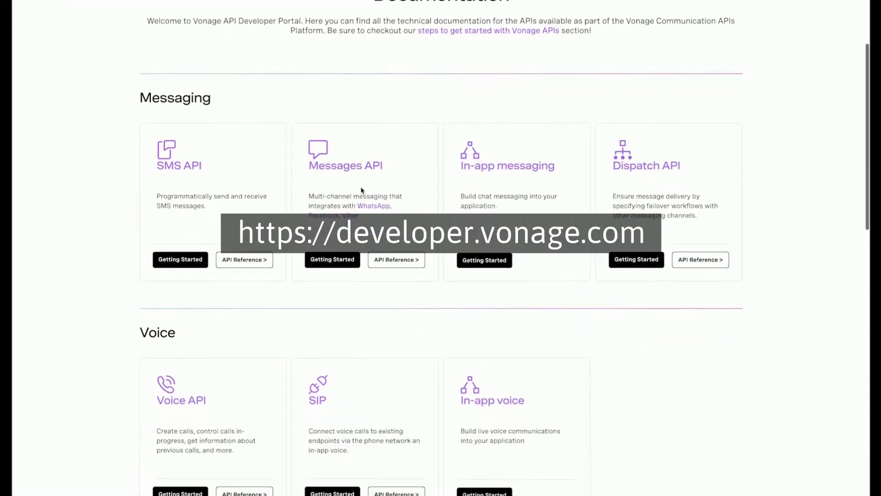
Step: Open the Client SDK tutorial 'Receiving an in-app voice call' under Other APIs
scroll(down, 3)
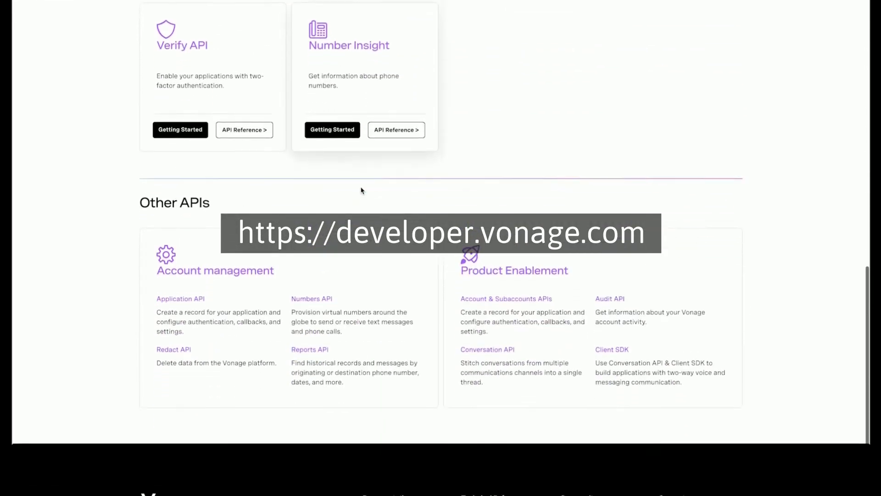
scroll(down, 3)
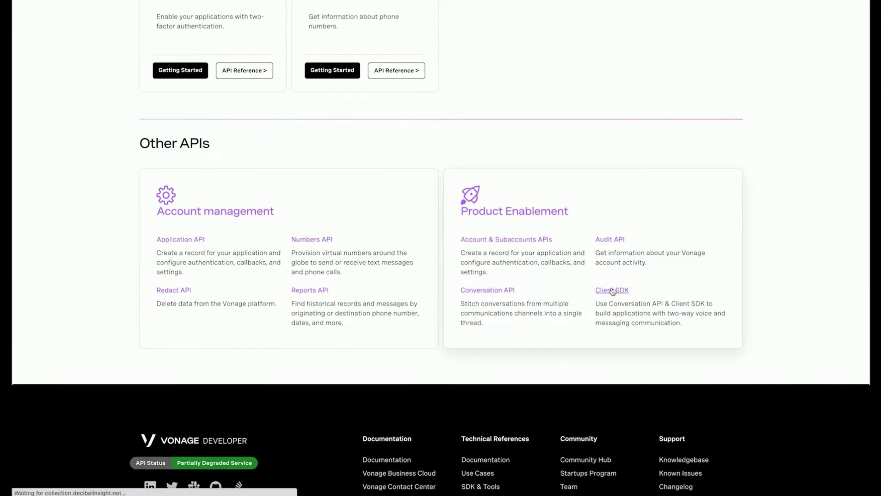
click(612, 290)
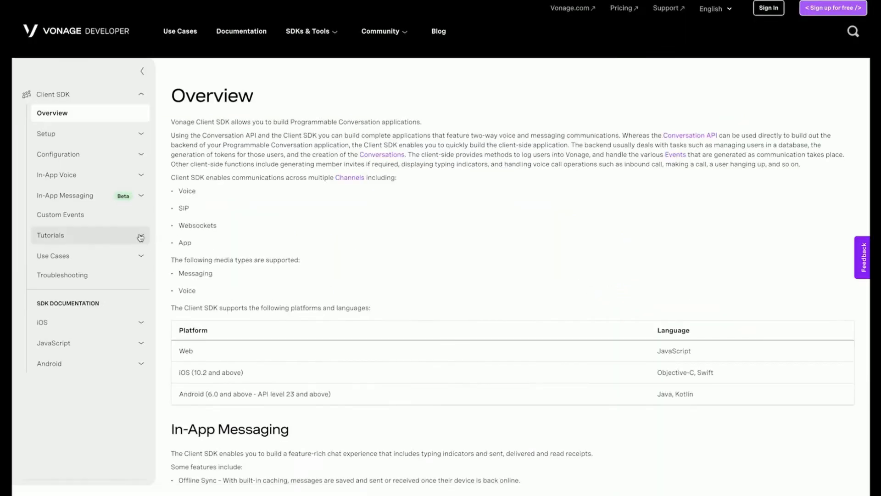
click(50, 235)
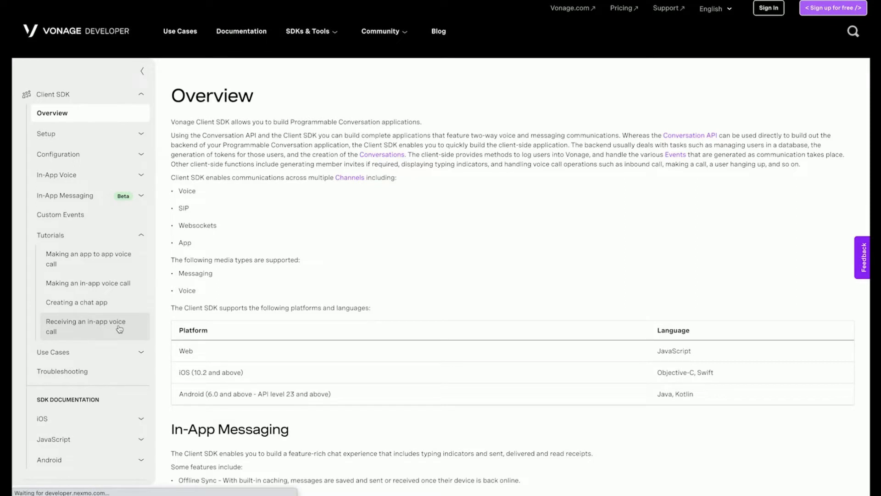
click(85, 326)
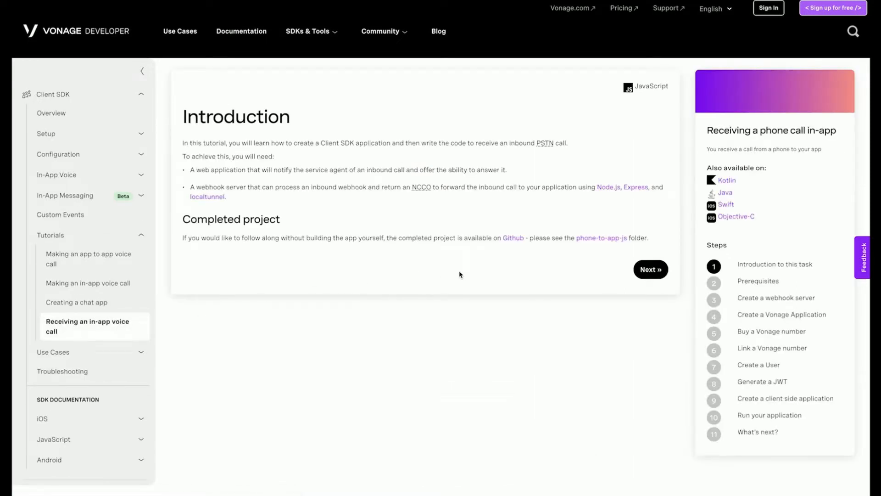
Step: Advance the tutorial from Introduction to the Configure your prerequisites step
click(651, 269)
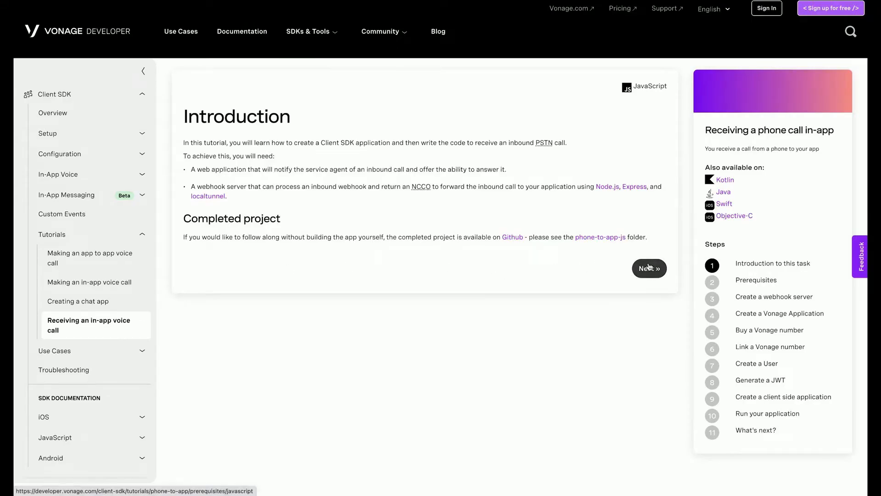
click(648, 268)
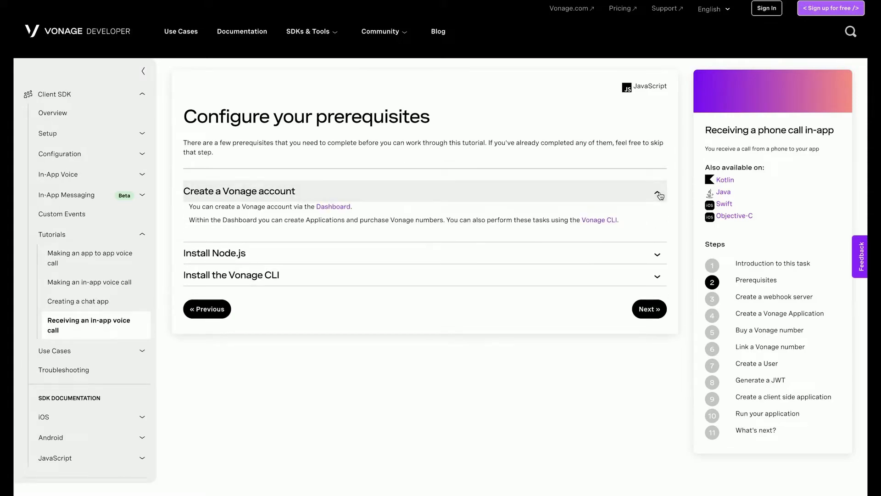
click(332, 206)
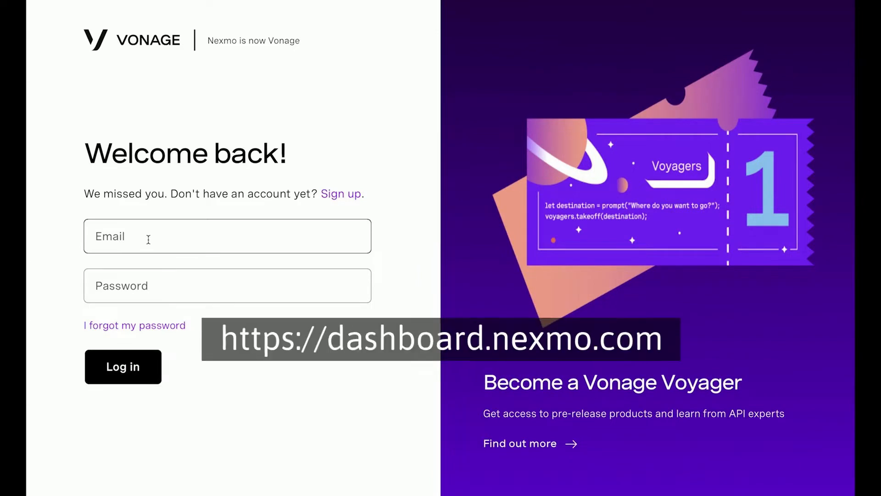
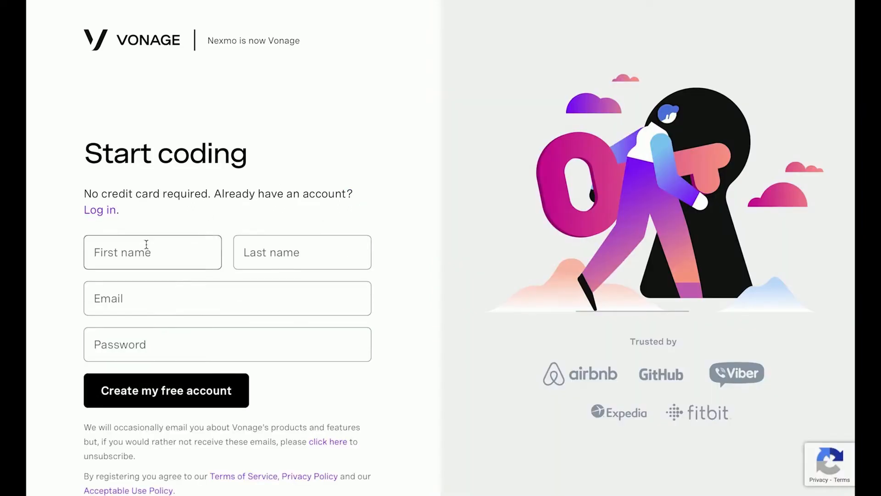
text(Alice.Doe.)
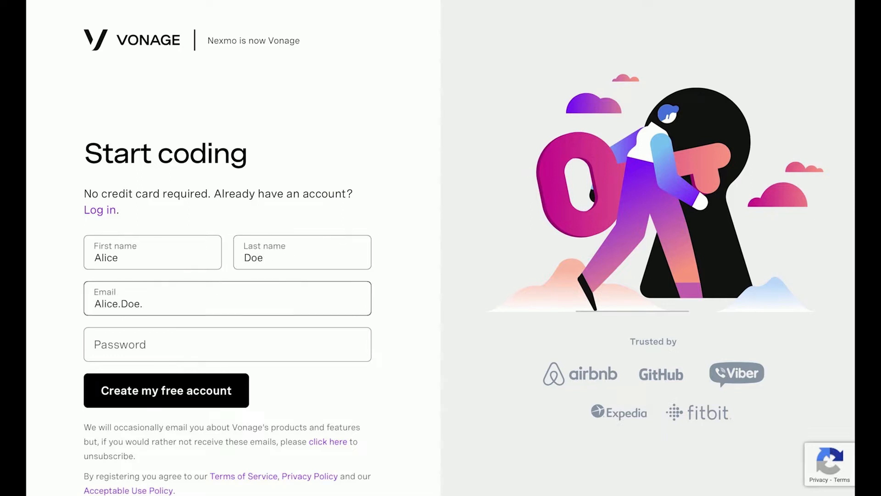
click(227, 343)
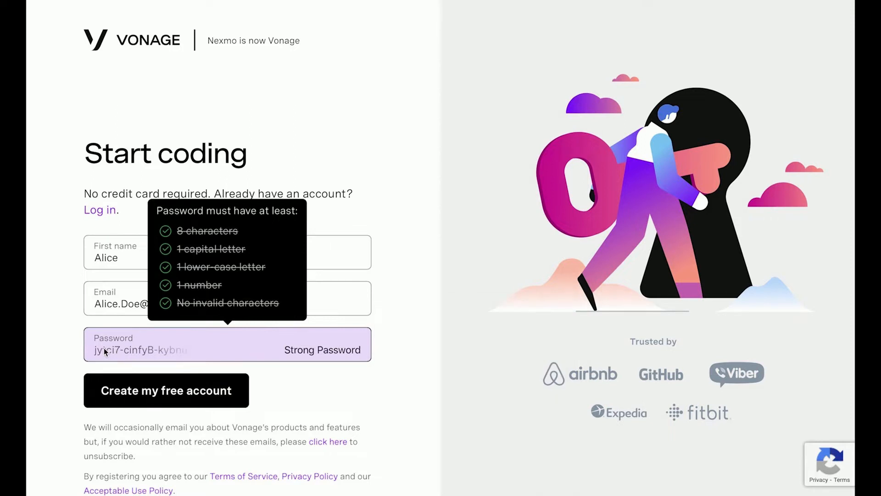
mouse_move(122, 352)
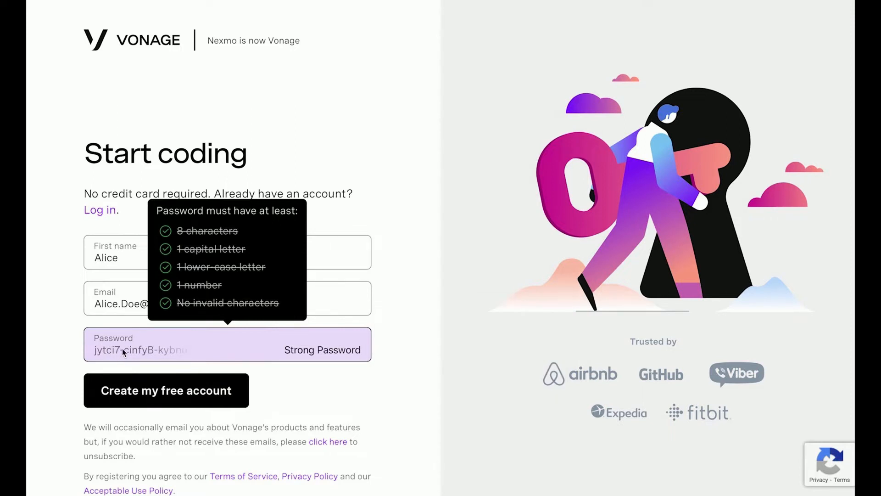
click(166, 390)
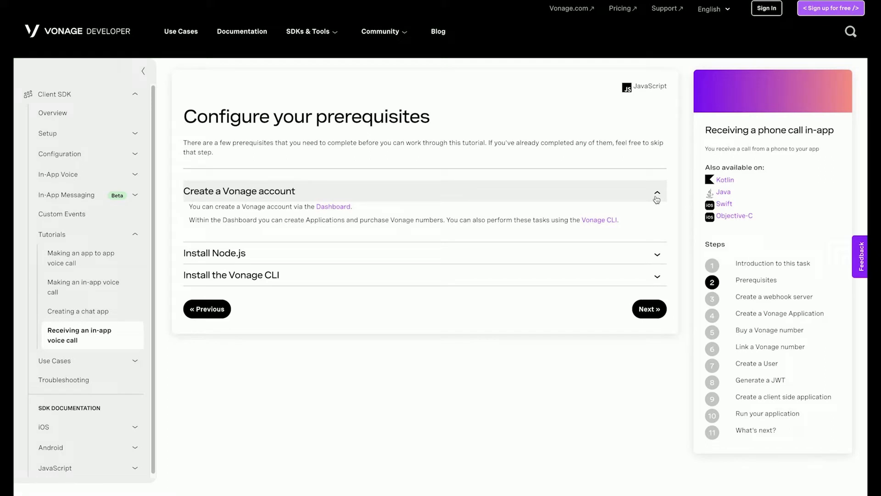
Step: Expand the Install Node.js section to reveal the node -v check command
click(656, 253)
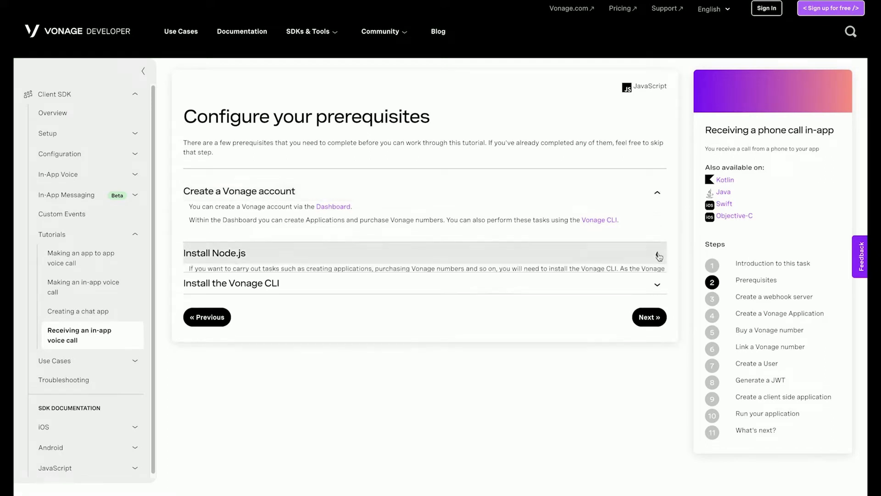
click(657, 253)
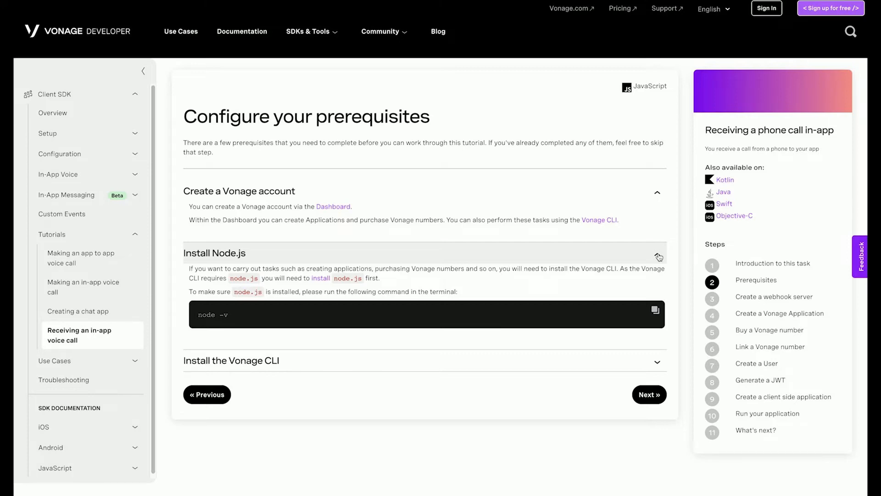
click(321, 278)
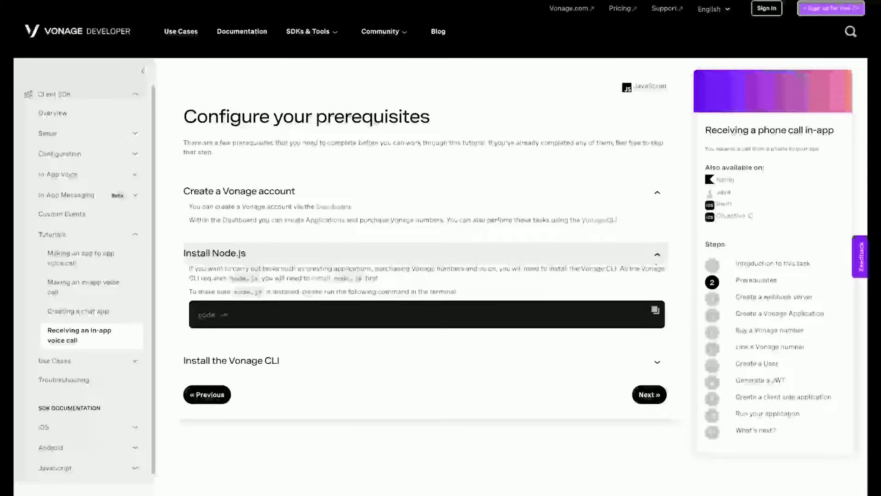
click(655, 312)
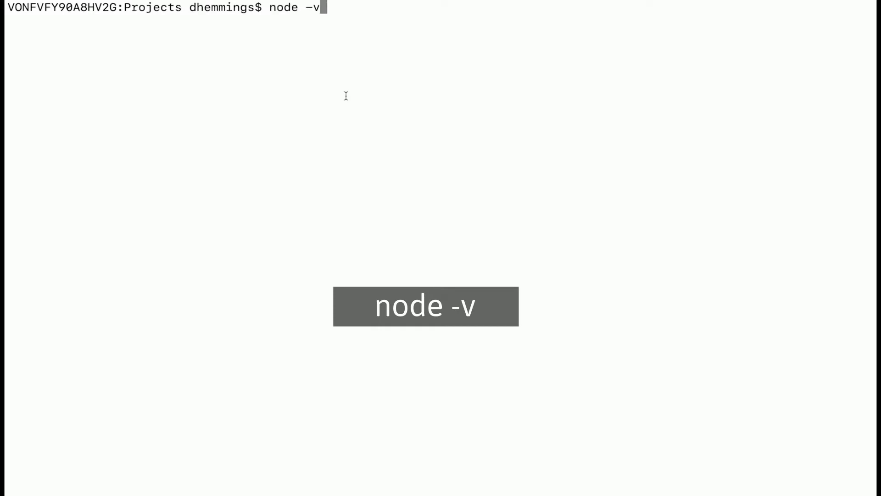
Step: Run node -v in the Projects folder to check the Node.js version
key(Return)
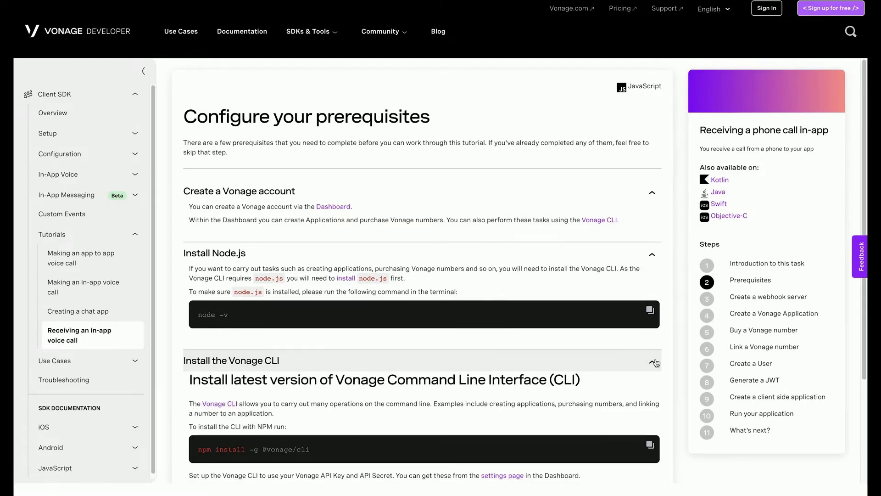
scroll(down, 3)
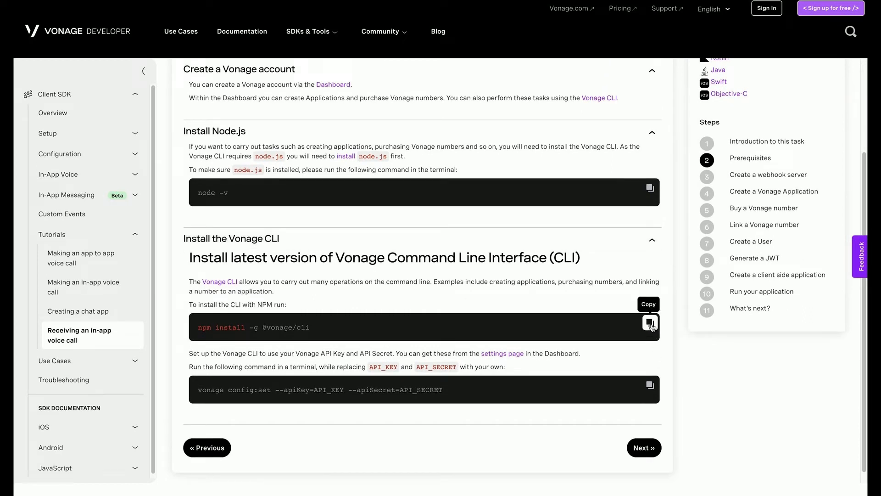
click(650, 324)
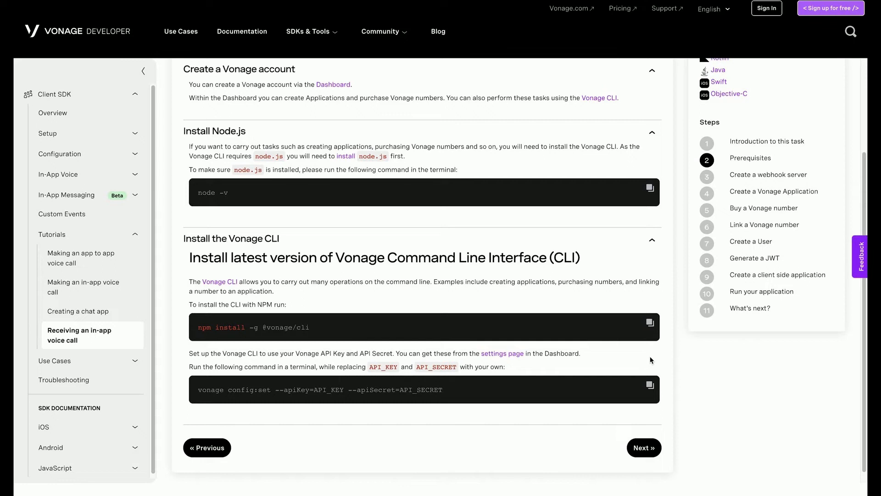
click(650, 390)
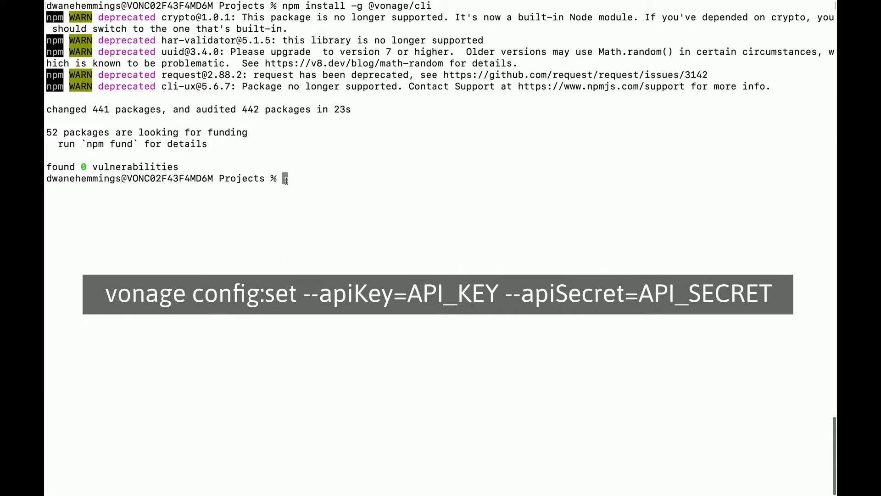
Step: Enter vonage config:set --apiKey=API_KEY --apiSecret=API_SECRET in Terminal
text(vonage config:set --apiKey=API_KEY --apiSecret=API_SECRET)
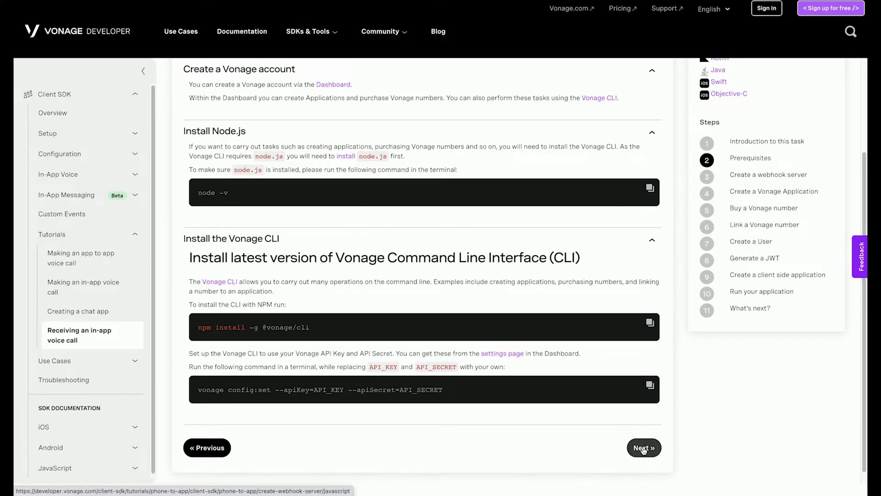
Step: Advance the tutorial to step 3, Create a webhook server
click(644, 448)
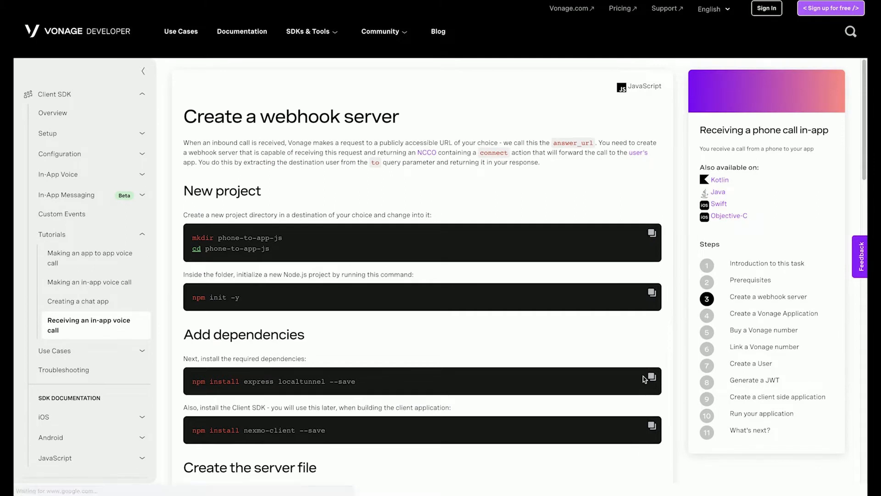
mouse_move(651, 255)
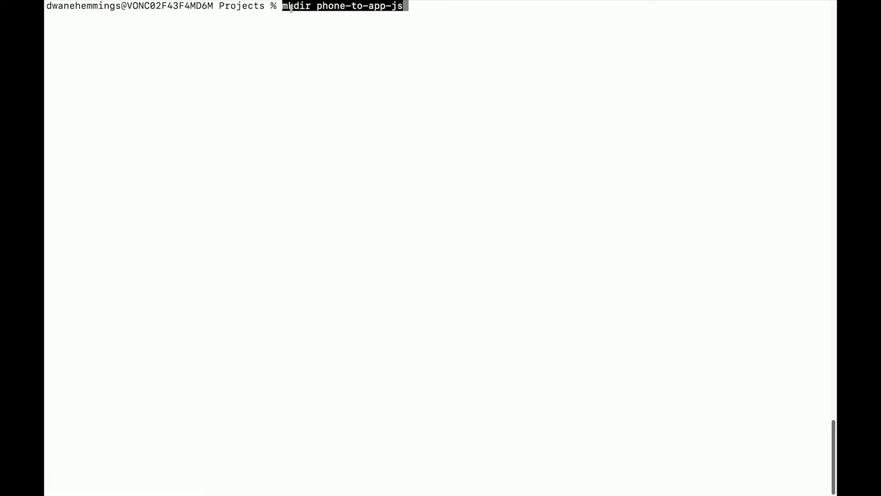
Step: Create the phone-to-app-js folder, initialise it with npm init -y, and copy the install command
key(Return)
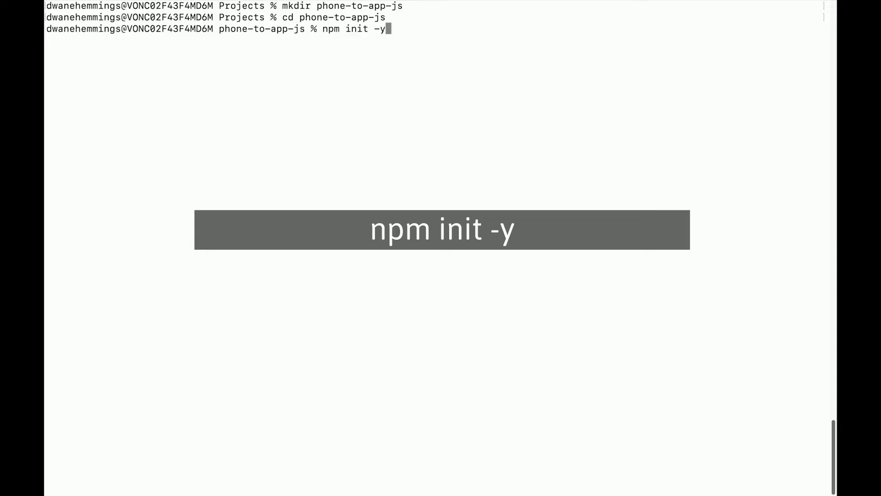
key(Return)
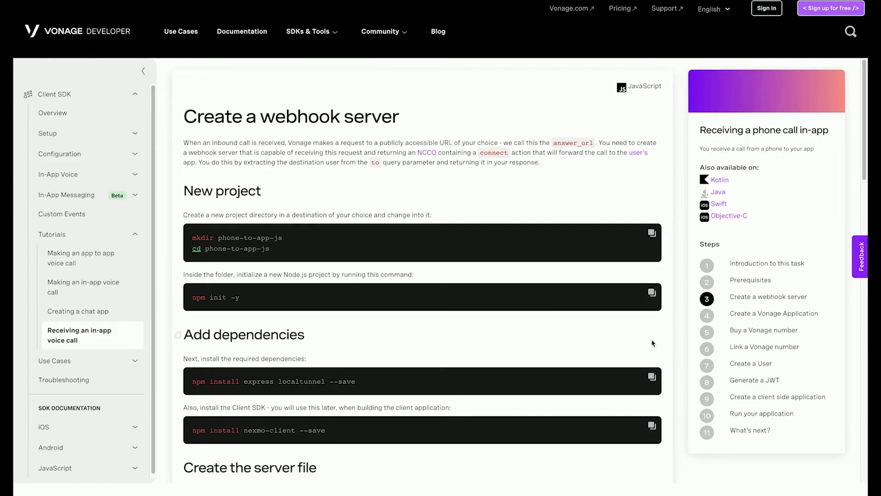
click(651, 376)
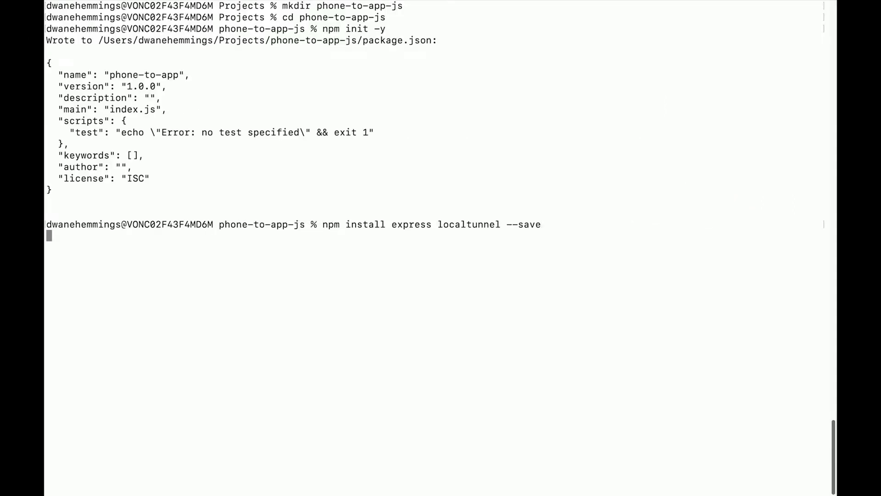
Step: Install express, localtunnel and nexmo-client as saved project dependencies
key(Return)
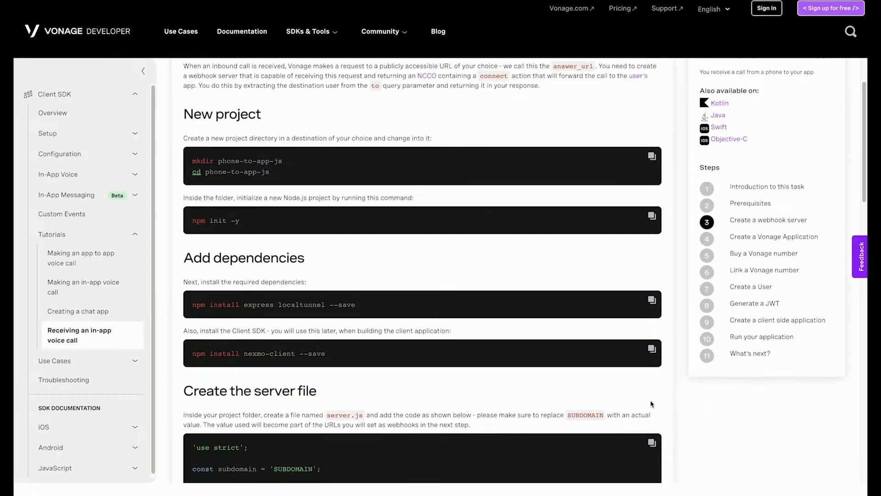
click(651, 201)
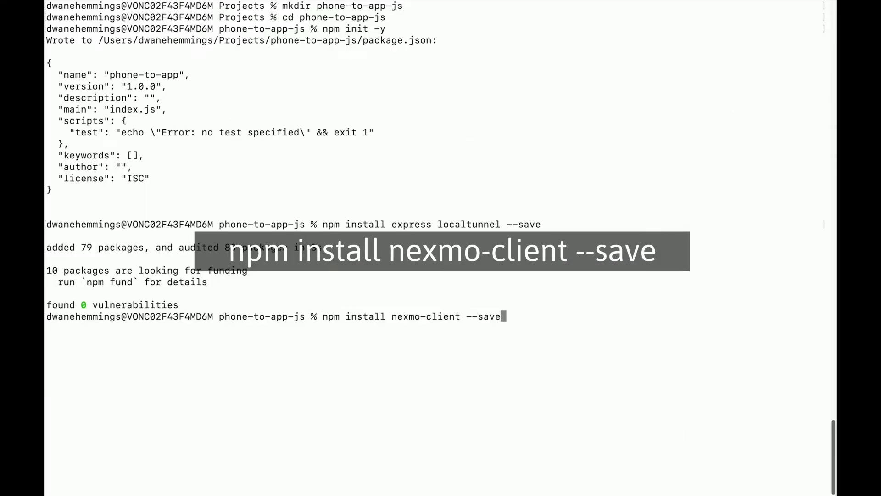
key(Return)
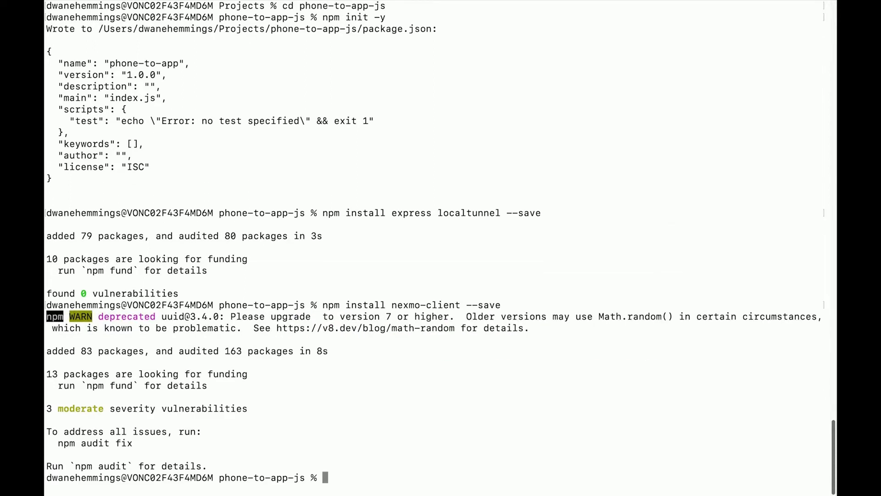
click(147, 35)
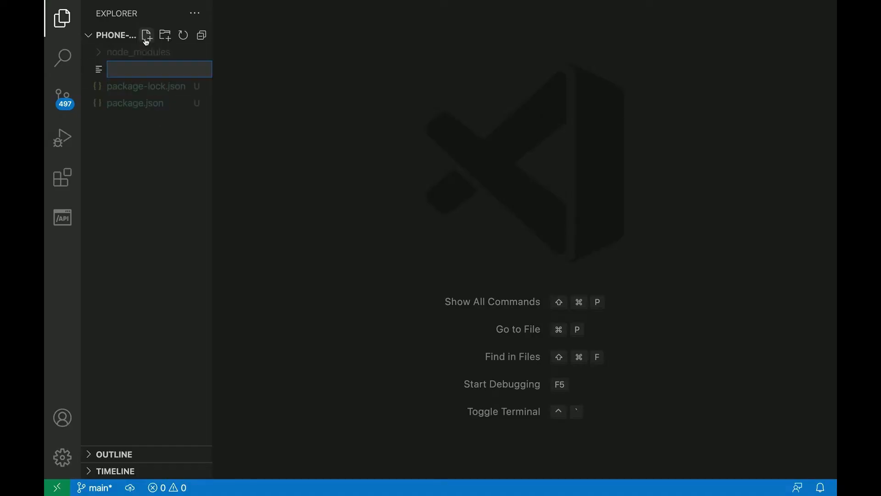
Step: Create server.js with the webhook server code, setting the subdomain to 'phonetoapp'
text(server.js)
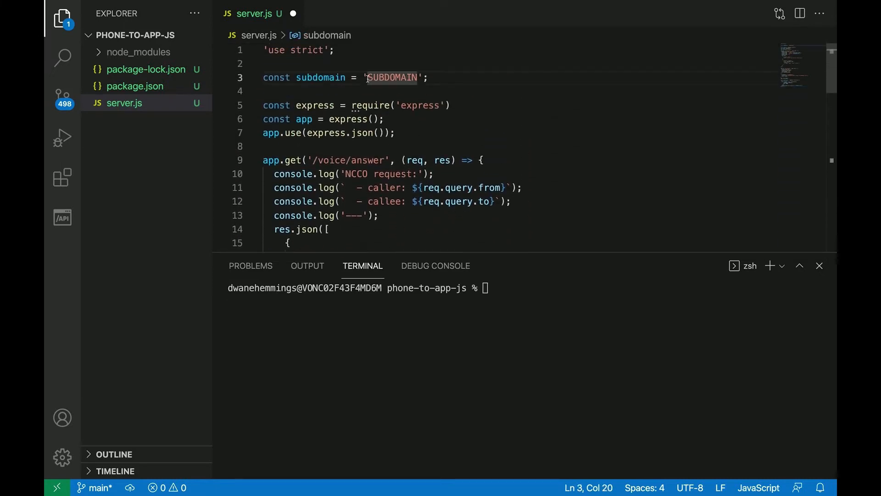
text(phonetoapp)
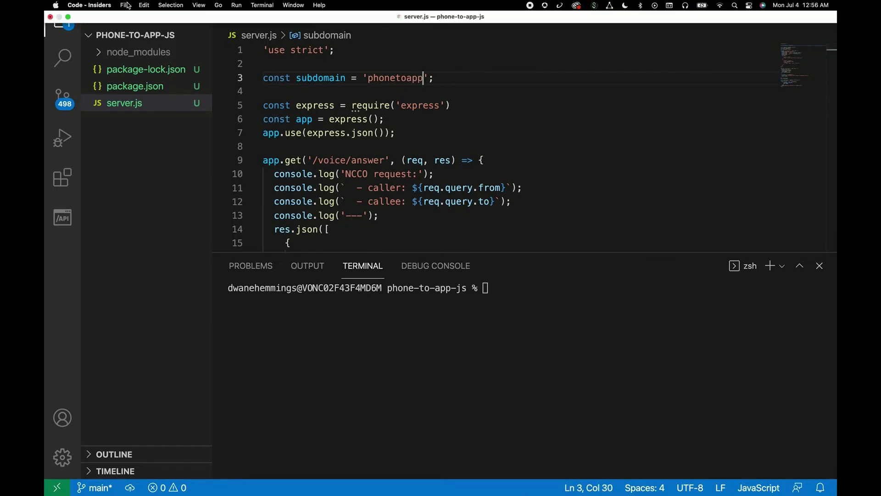
mouse_move(315, 105)
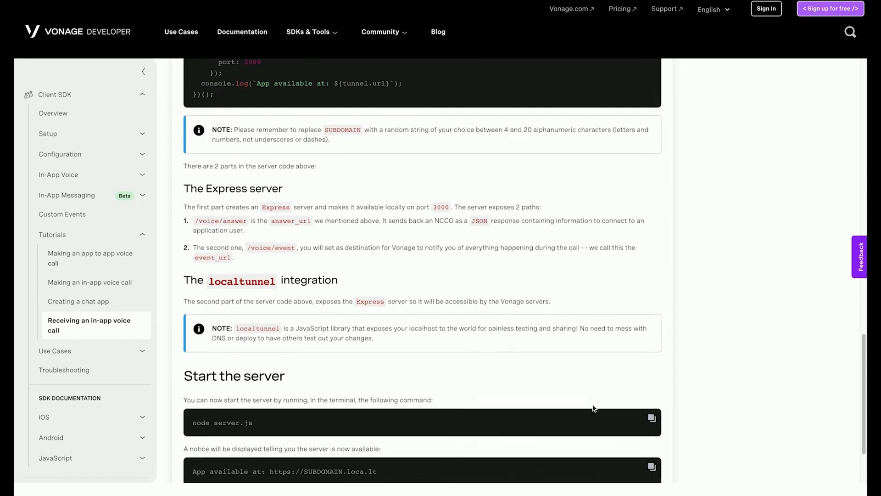
Step: Scroll to 'Start the server' in the docs and copy the node server.js command
scroll(down, 3)
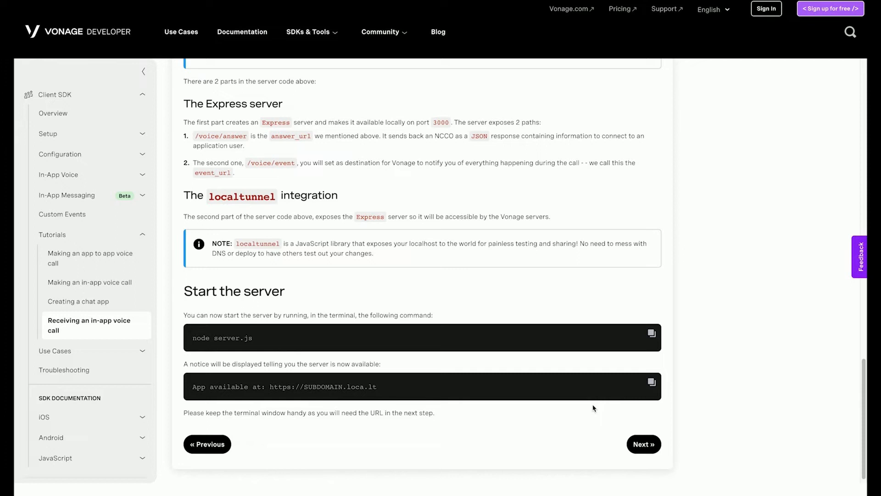
mouse_move(608, 380)
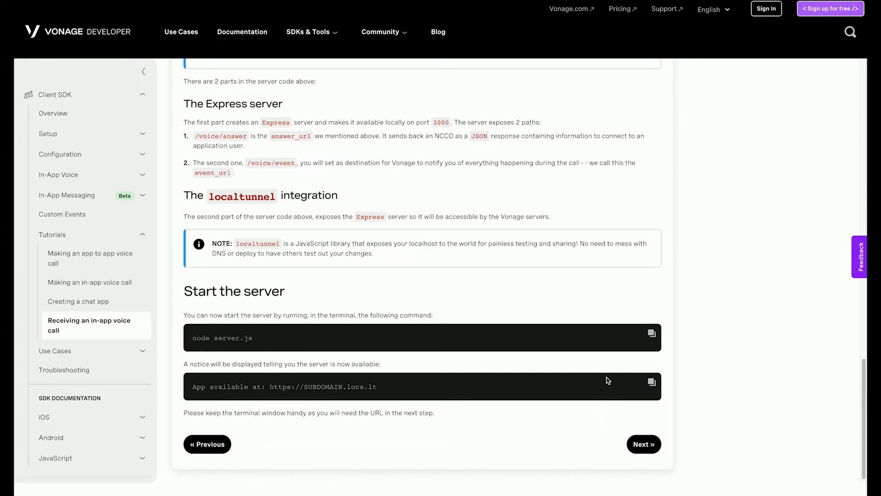
click(651, 335)
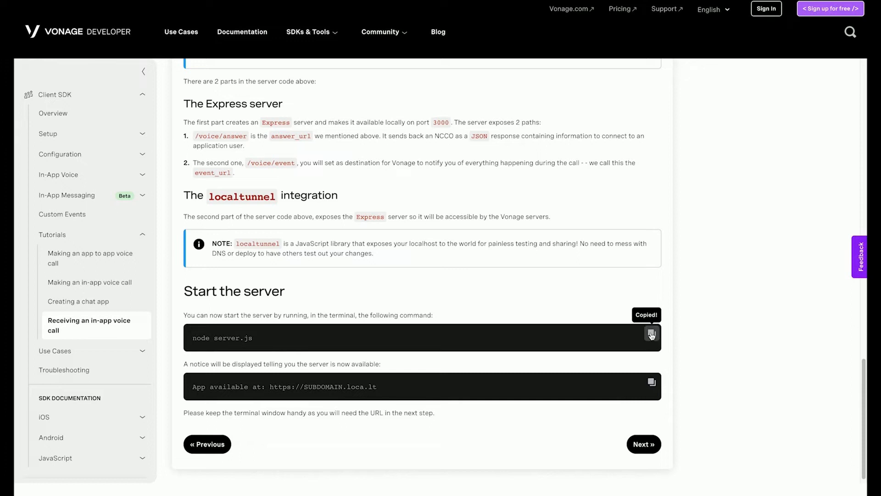
click(651, 333)
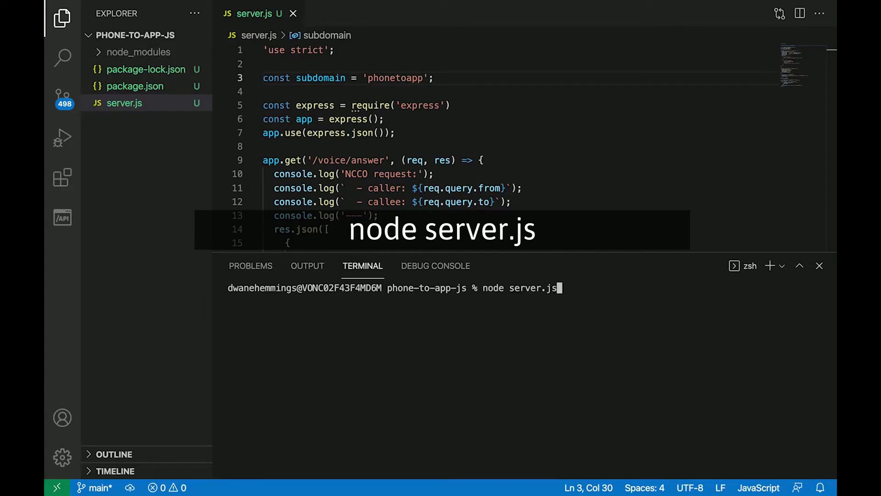
Step: Run node server.js in the integrated terminal to start the webhook server
key(Return)
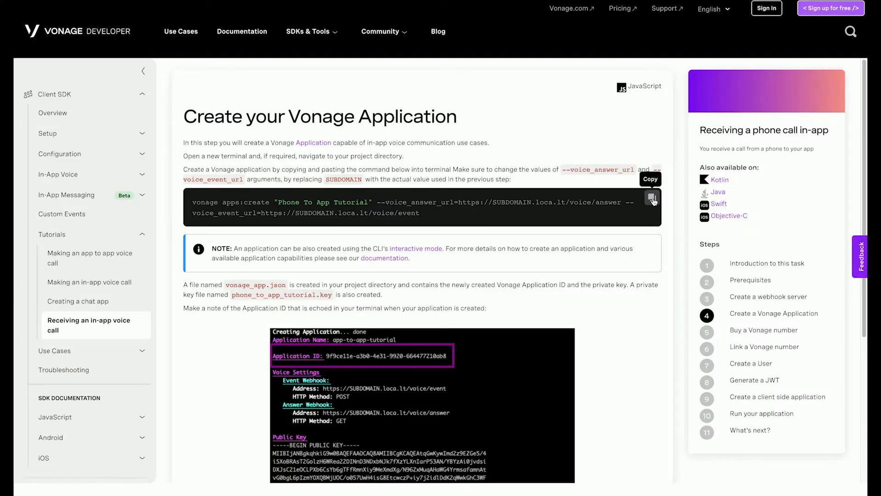
Step: Copy the vonage apps:create command and run it in a second terminal
click(652, 198)
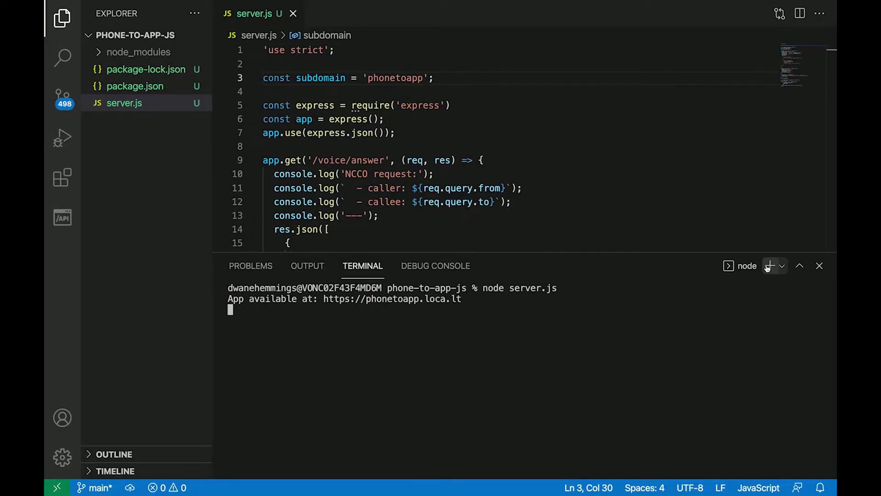
click(770, 265)
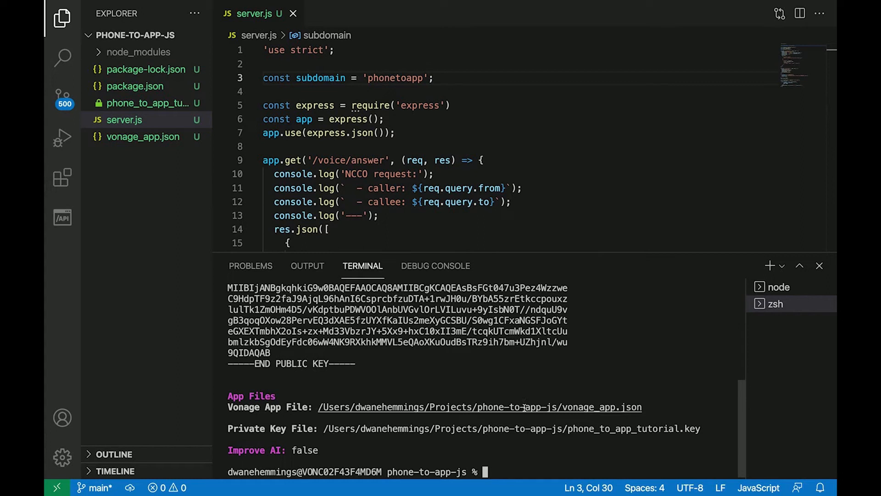
mouse_move(512, 428)
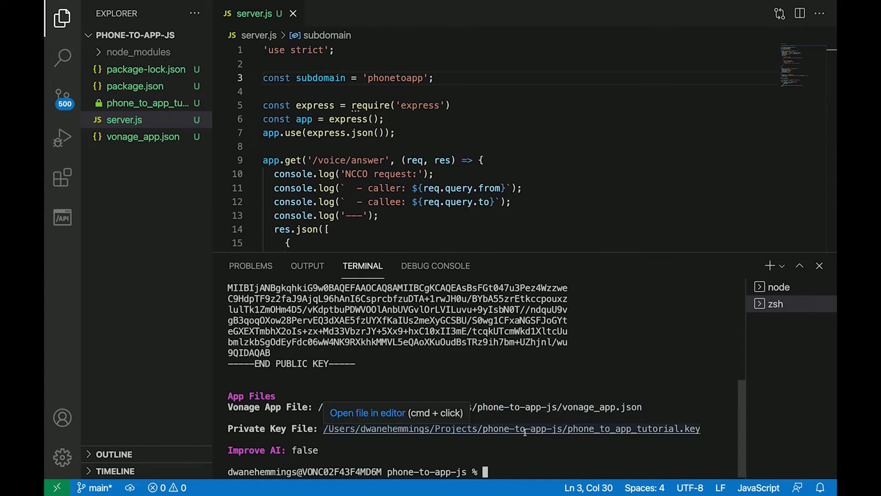
mouse_move(522, 393)
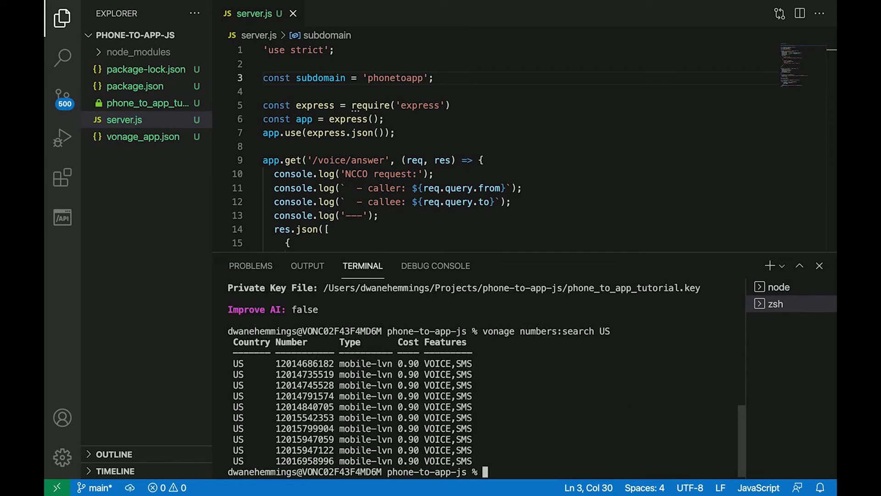
text(vonage numbers:buy 15555555555 US)
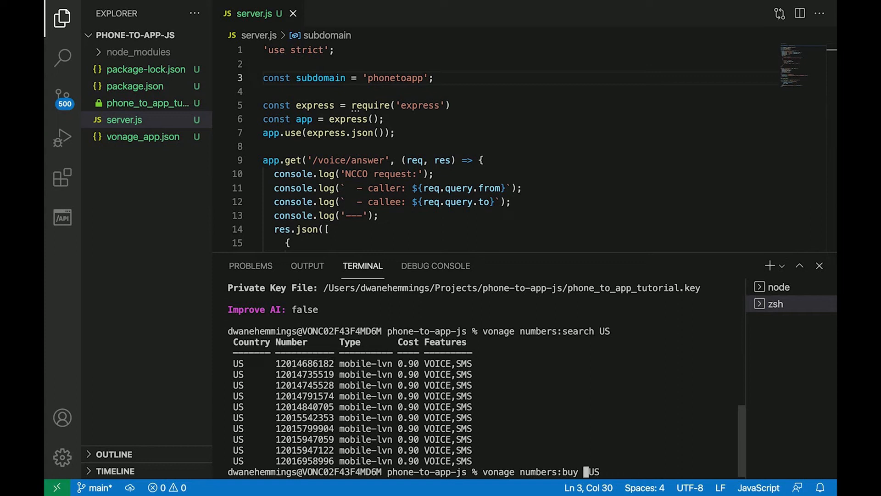
key(Return)
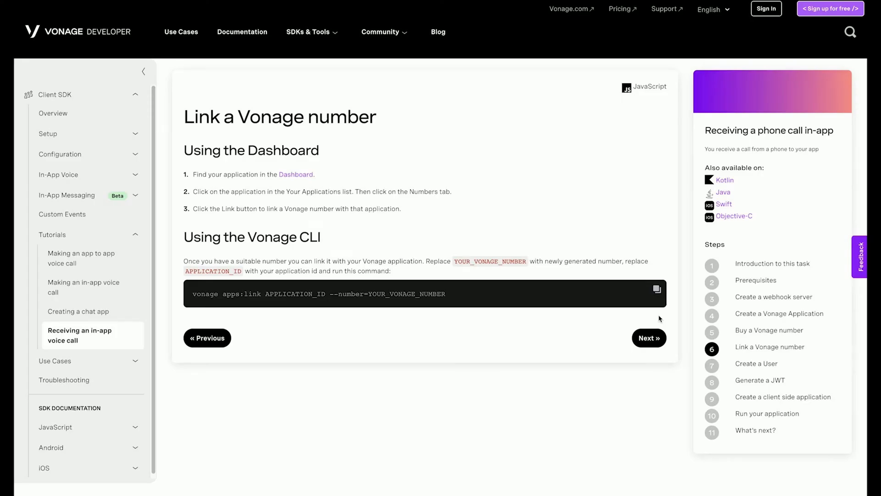
click(656, 289)
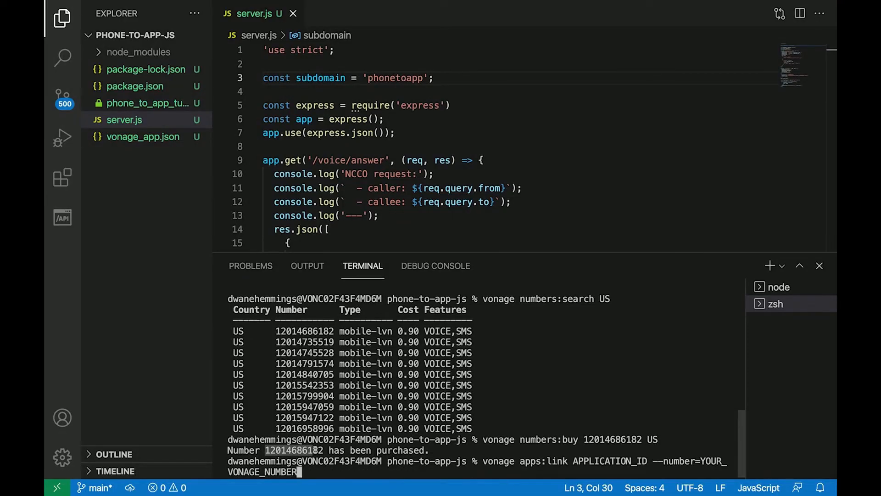
scroll(up, 3)
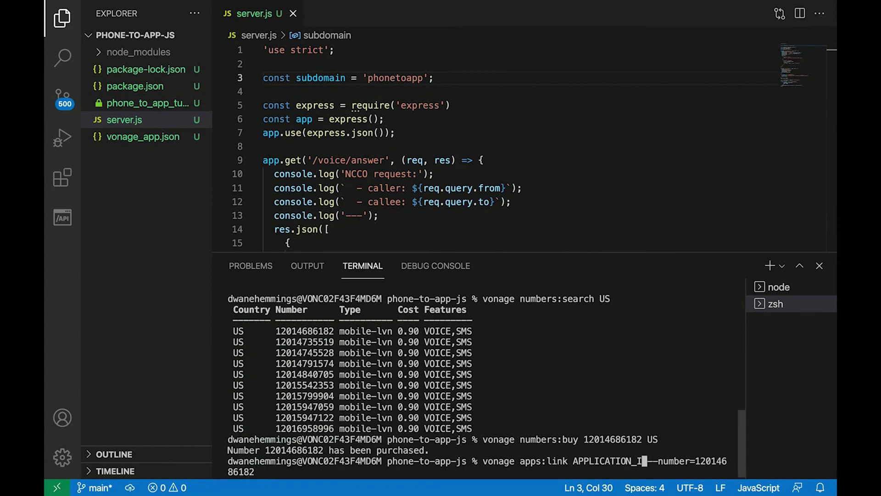
key(Return)
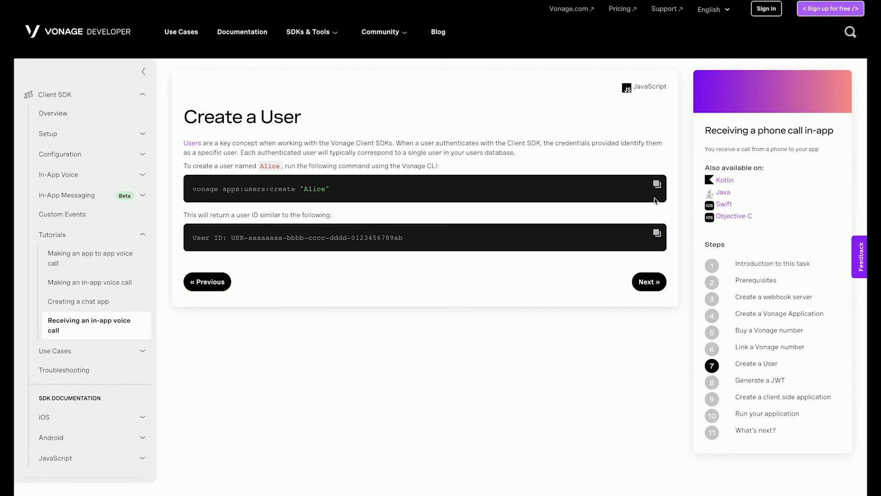
mouse_move(657, 185)
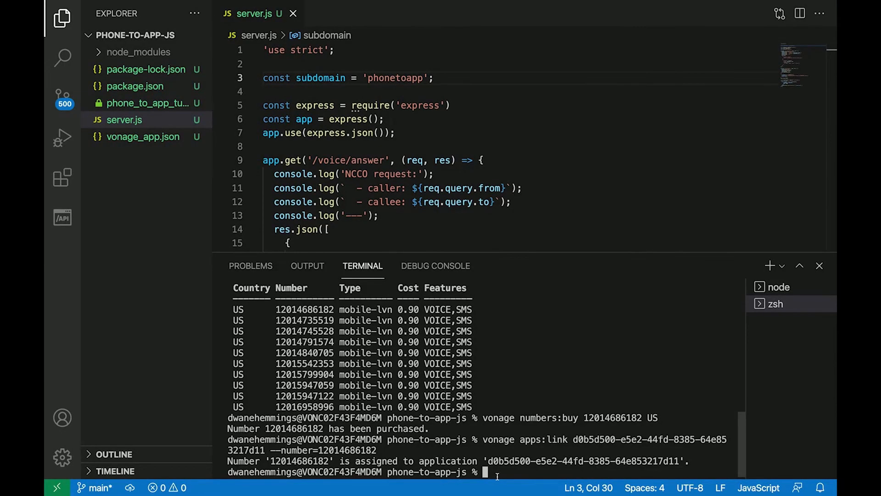
Step: Run vonage apps:users:create "Alice" in the terminal
text(vonage apps:users:create "Alice")
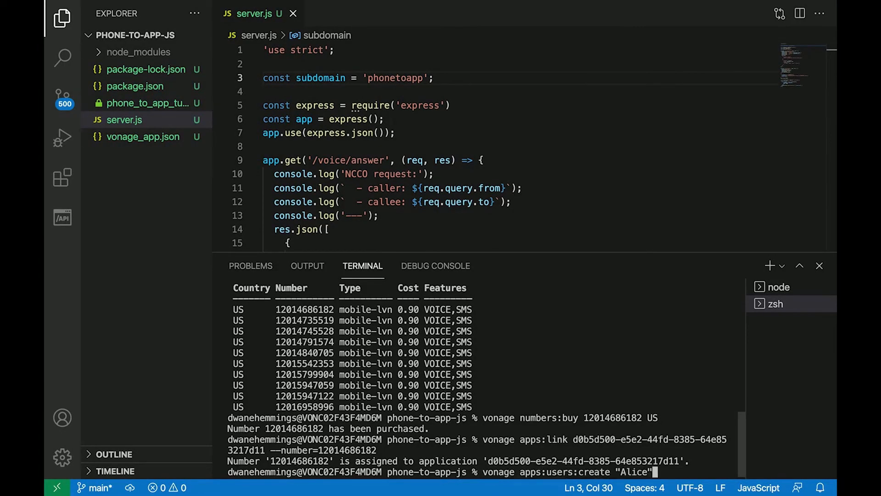
key(Return)
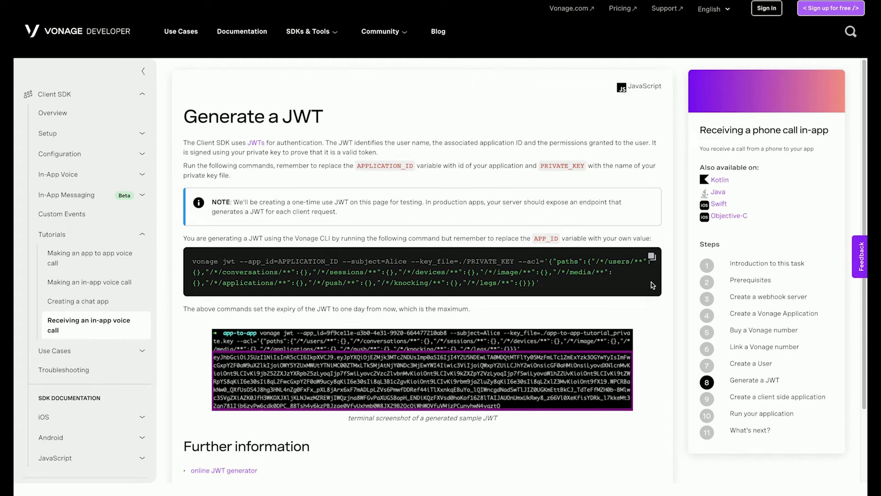
Step: Copy the vonage jwt command and run it for Alice with the app ID and private key
click(652, 258)
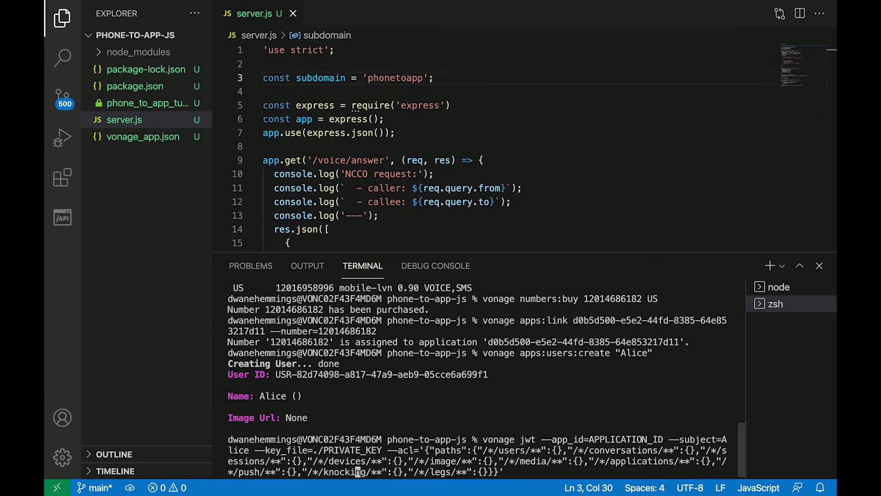
mouse_move(436, 461)
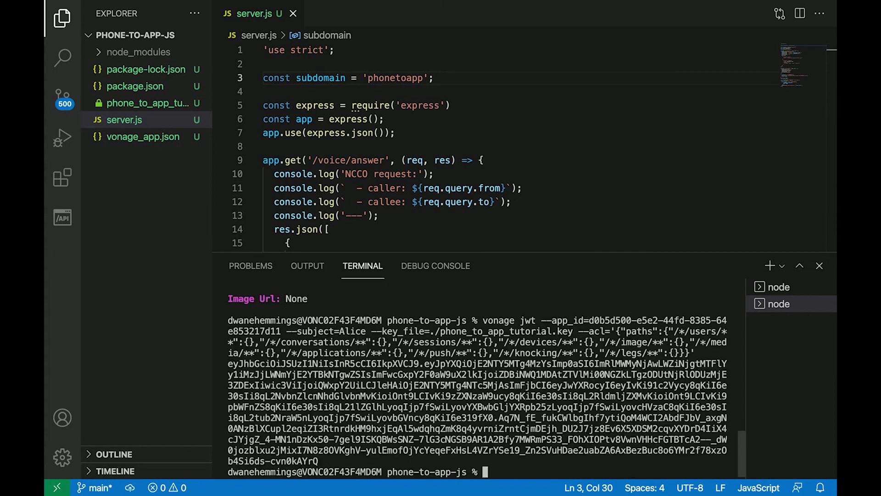
click(779, 303)
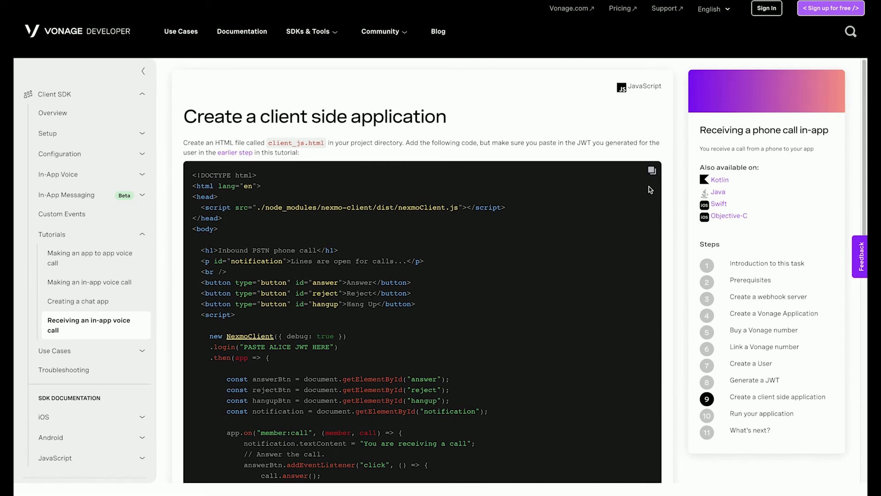
Step: Paste the docs' client-side call-handling code into a new client_js.html and review it
click(651, 171)
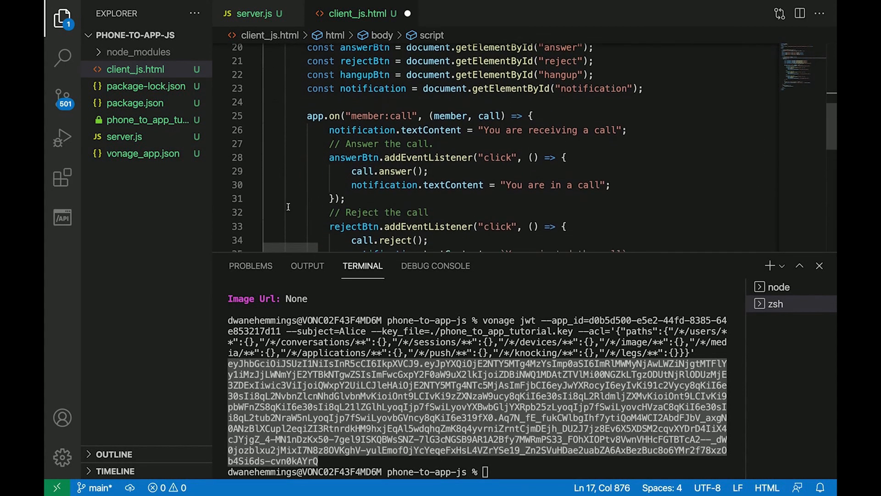
scroll(down, 3)
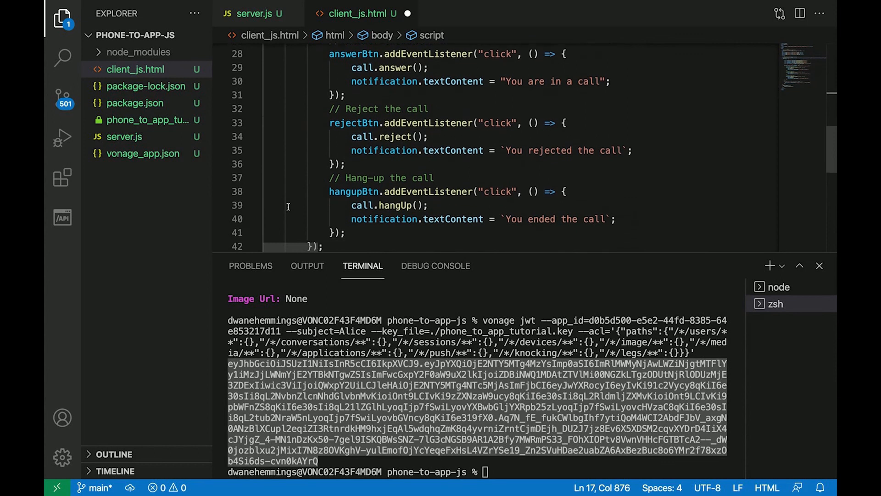
scroll(down, 3)
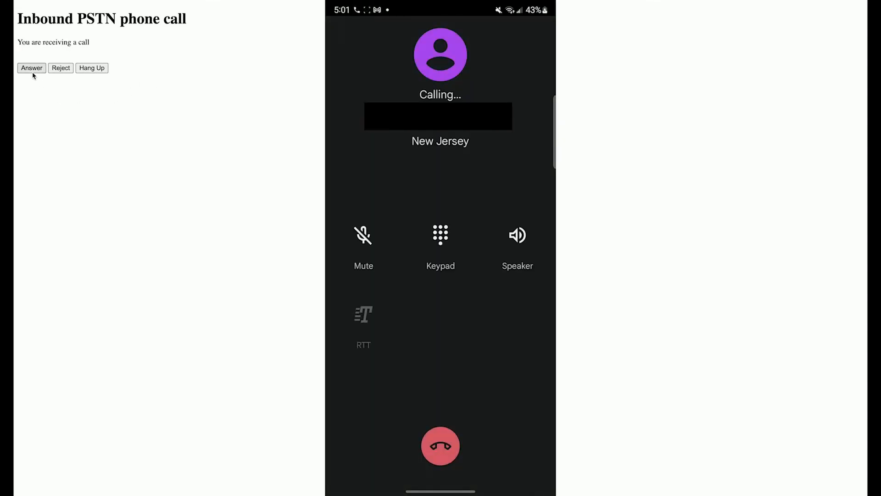
Step: Answer the incoming call on the client page and allow microphone access
click(32, 68)
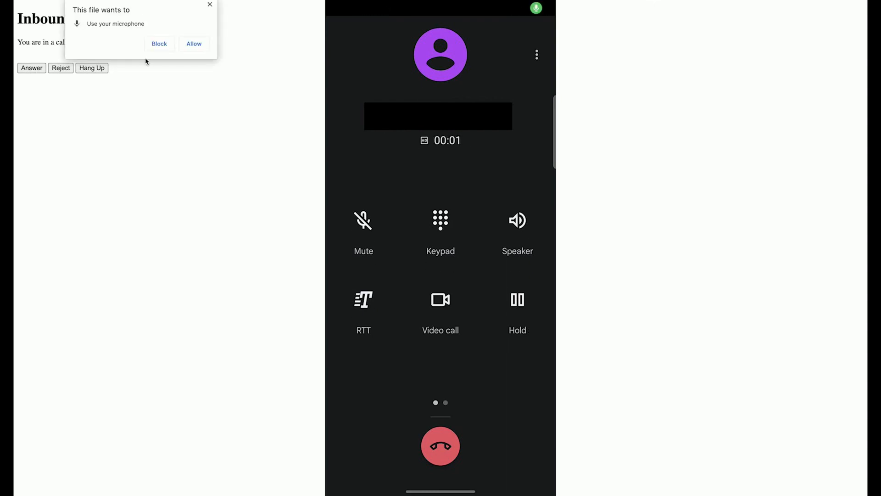
click(193, 44)
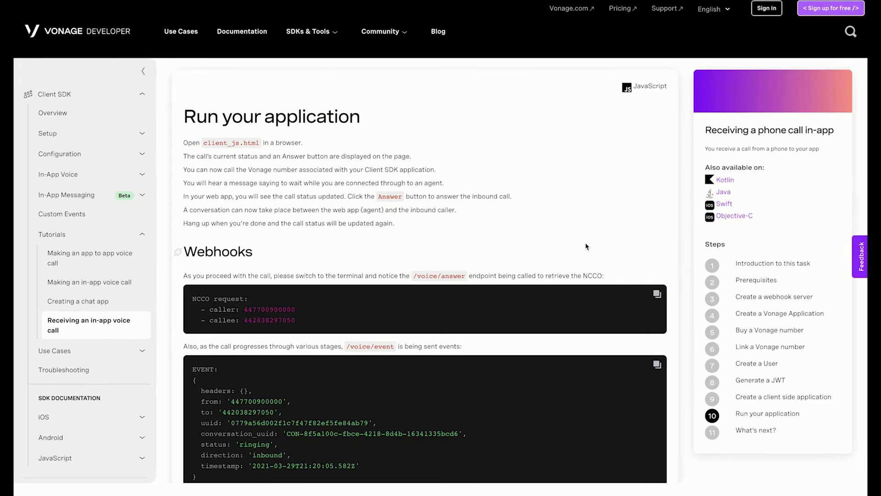
Step: Read past the call's webhook event logs and advance to the tutorial's 'What's next?' step
scroll(down, 3)
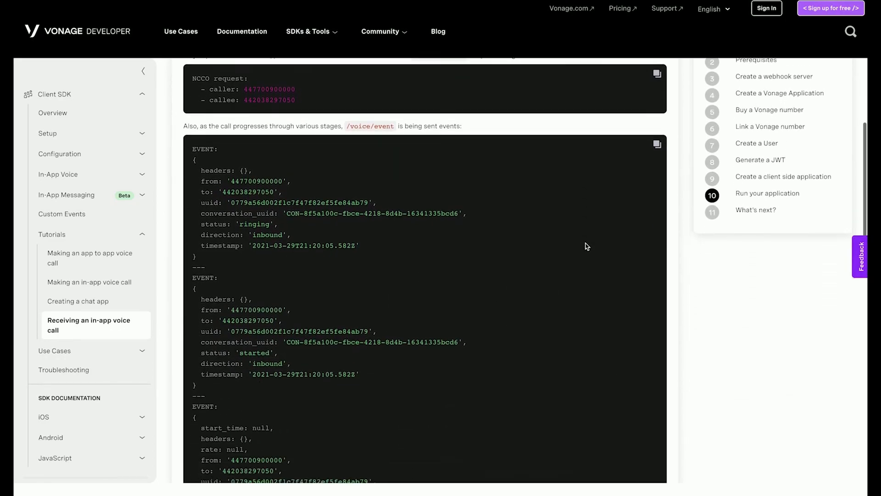
scroll(down, 3)
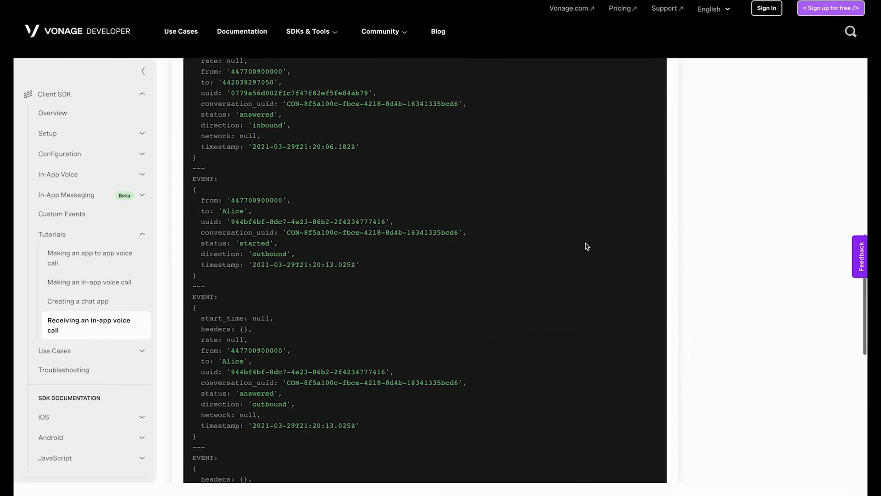
scroll(down, 3)
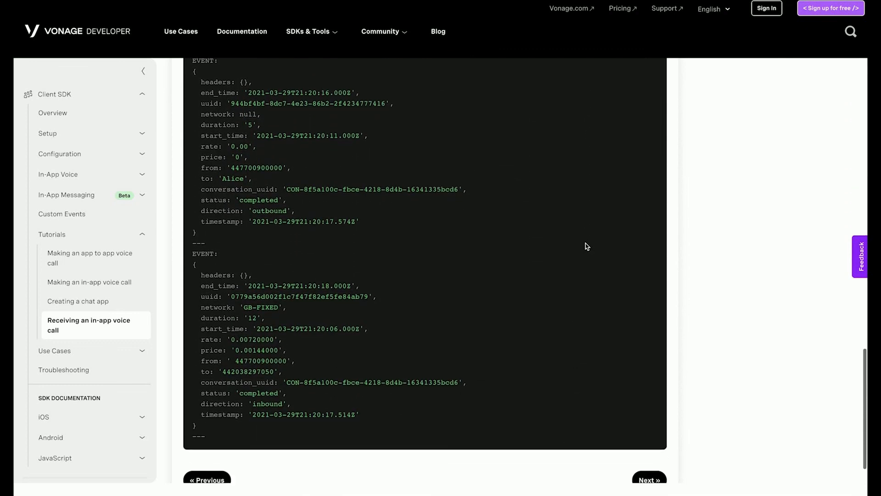
click(649, 480)
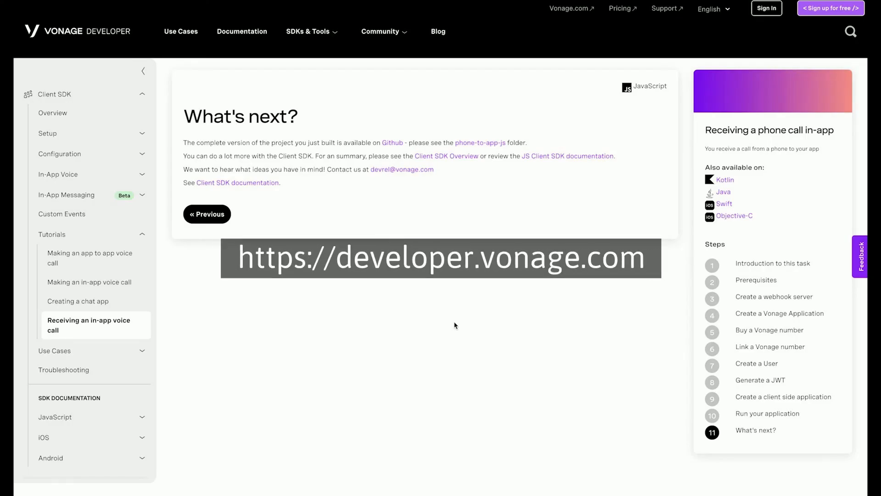